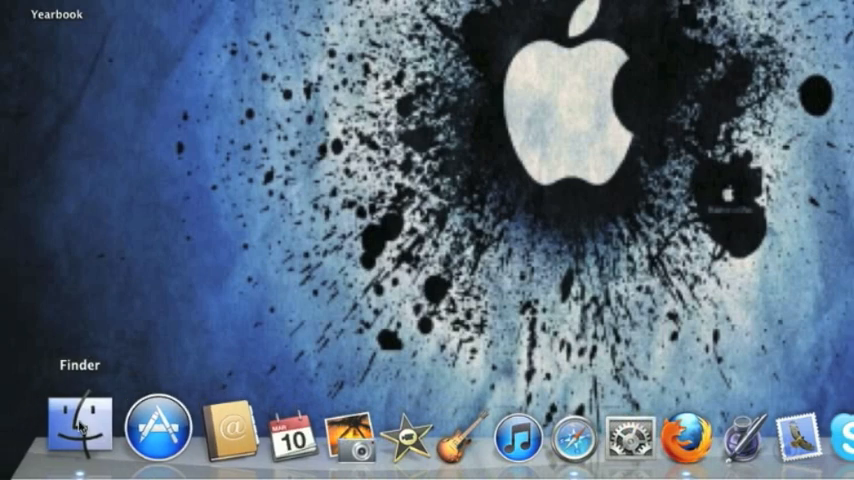
Step: Launch Firefox from the Dock
left_click(78, 430)
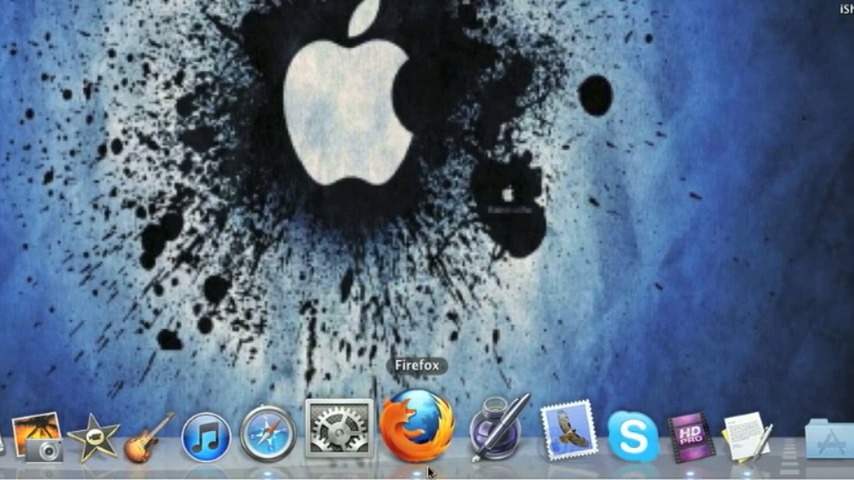
mouse_move(567, 192)
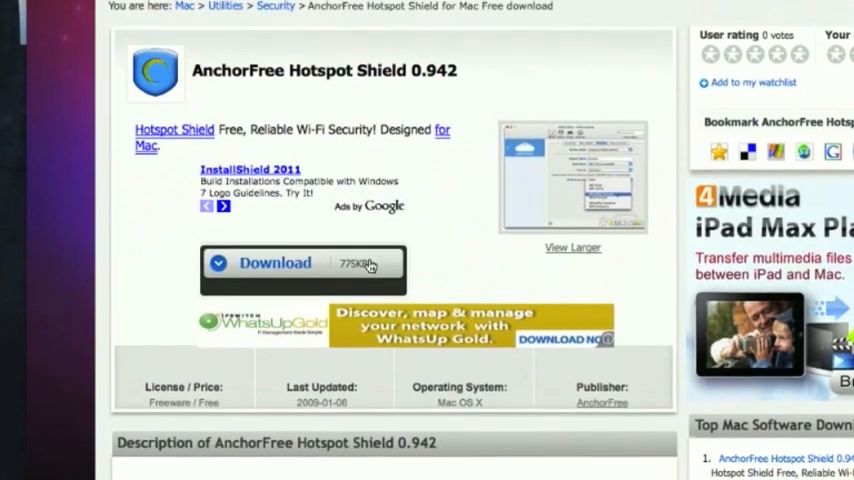
Step: Download and save HSS-0.942-2.dmg from Brothersoft's Hotspot Shield page
scroll("down", 3)
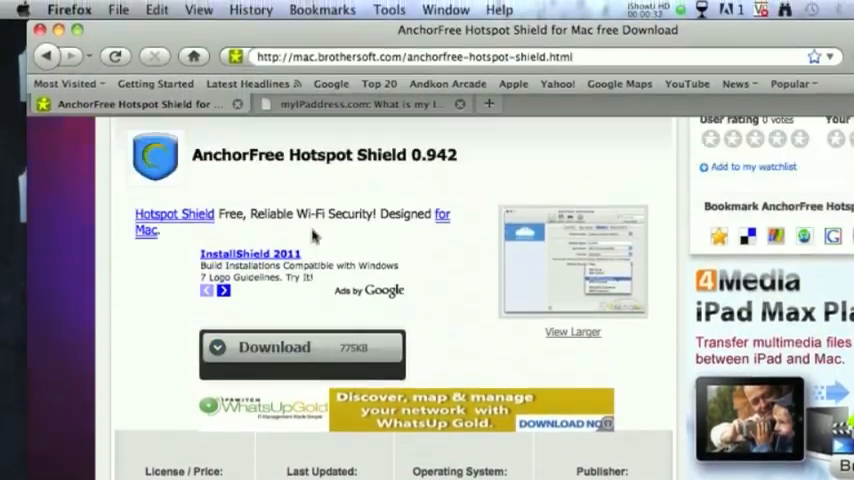
scroll("down", 3)
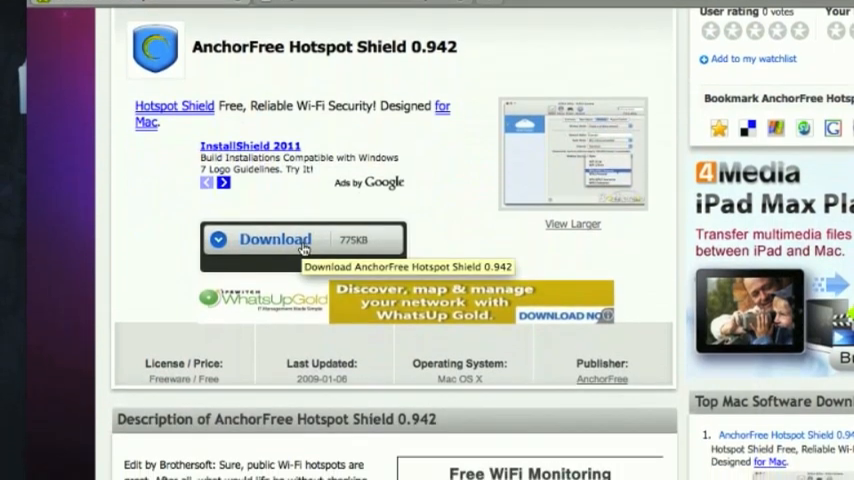
left_click(275, 239)
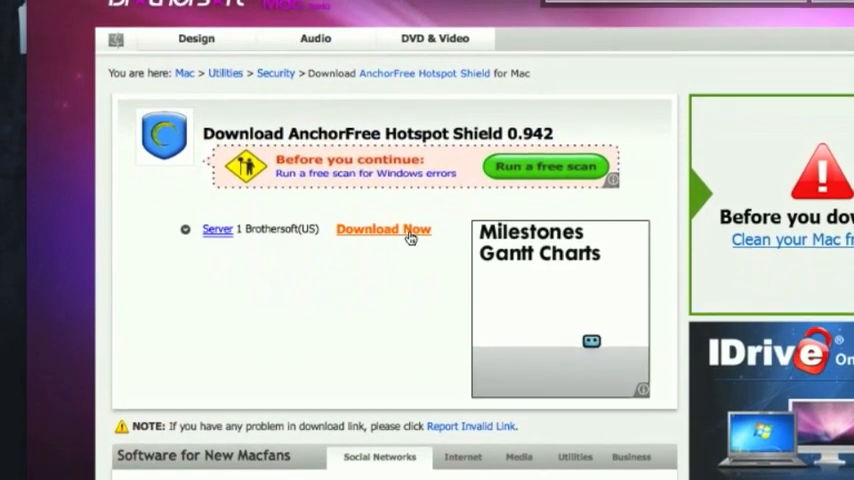
left_click(383, 232)
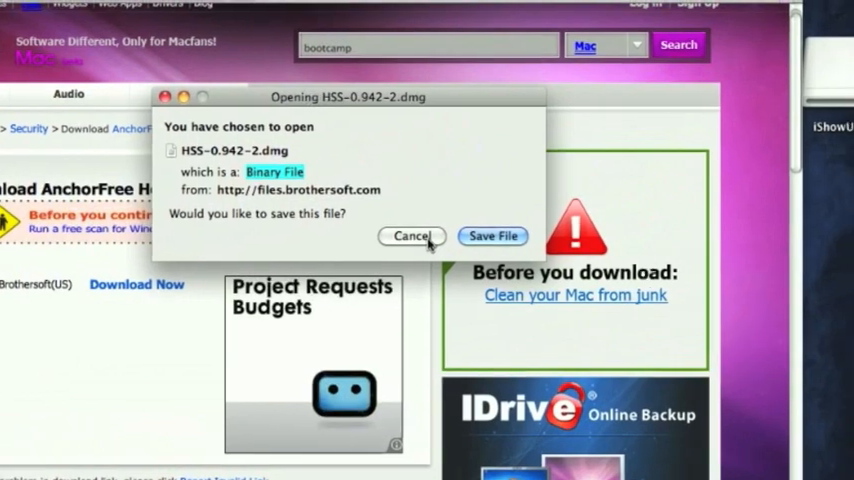
left_click(411, 236)
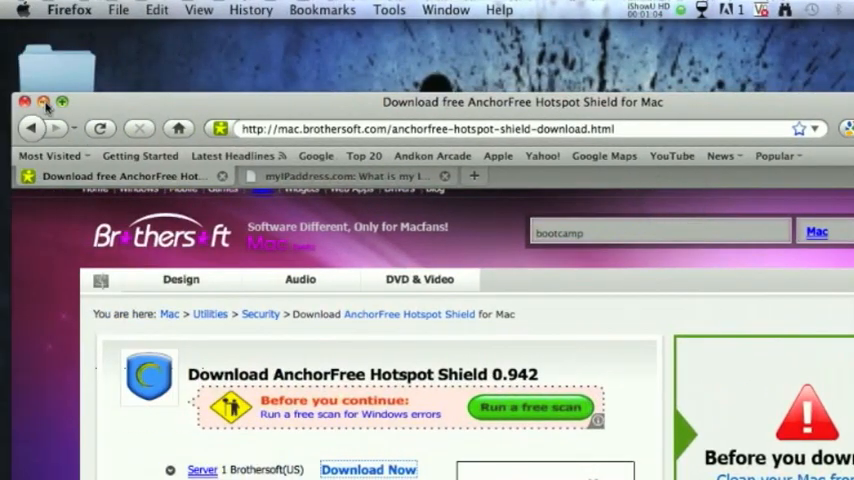
Step: Close the Firefox window and click the top menu bar
left_click(25, 101)
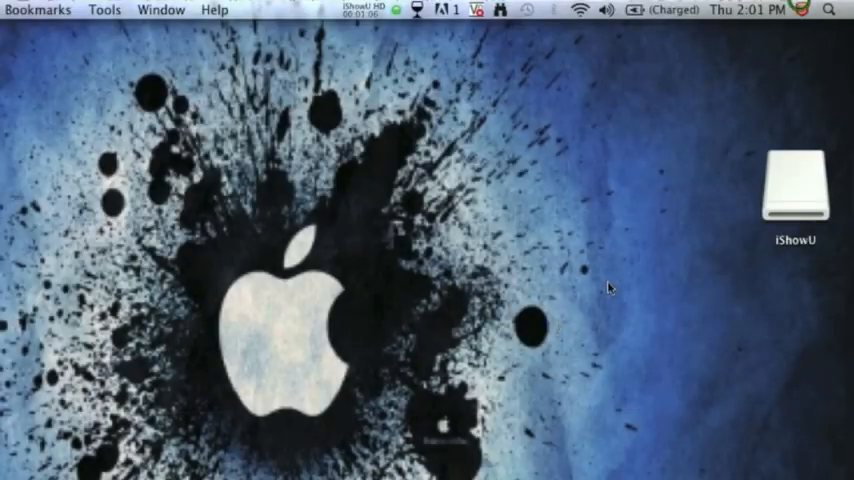
left_click(795, 9)
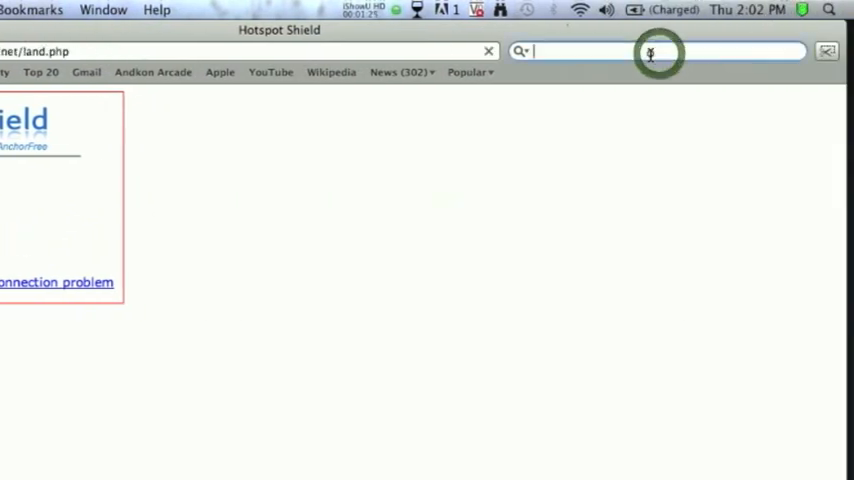
Step: Search for 'hulu' from Safari's search field
type("hui")
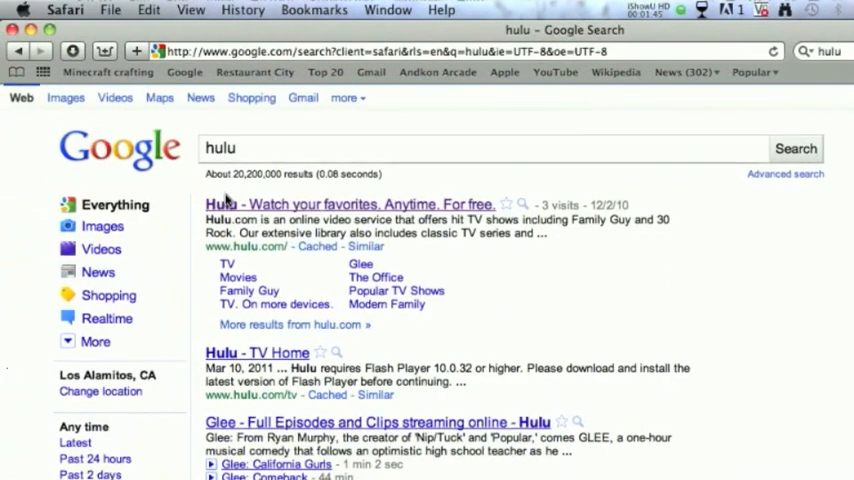
Step: Open the 'Hulu - Watch your favorites' result to load hulu.com
left_click(241, 203)
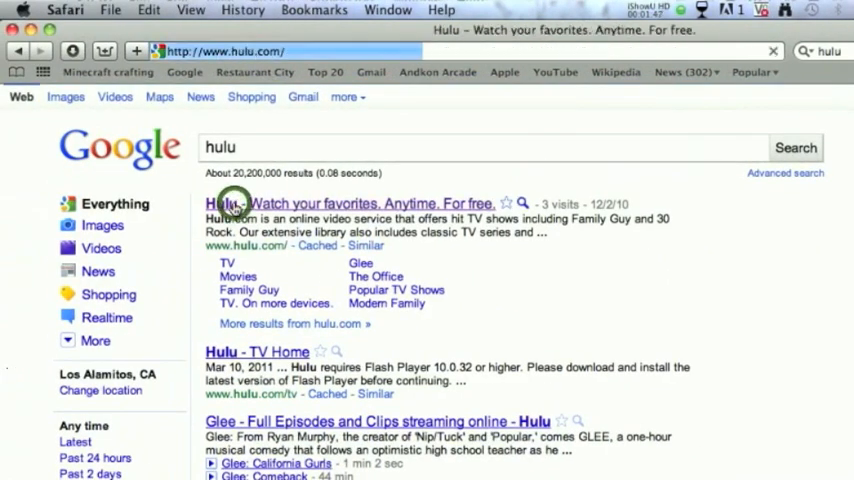
left_click(344, 203)
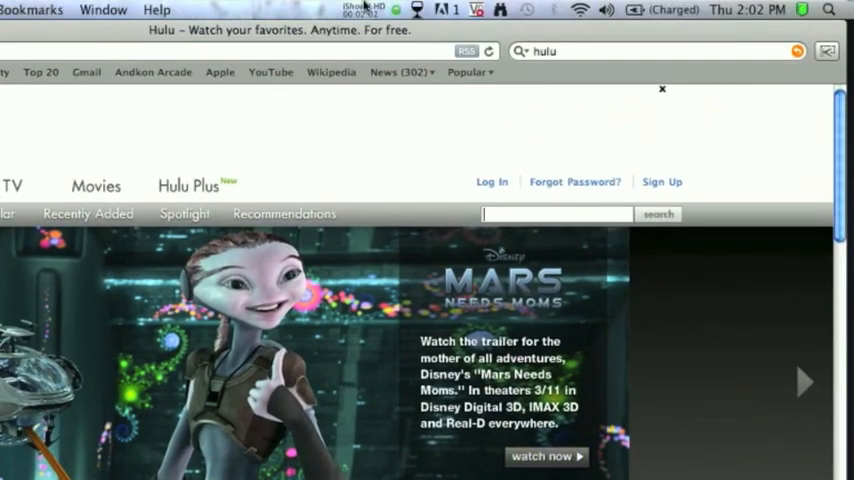
left_click(419, 10)
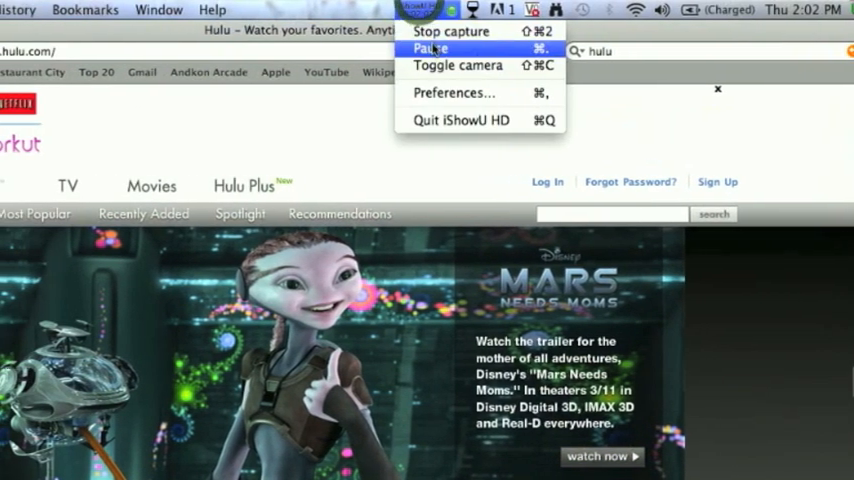